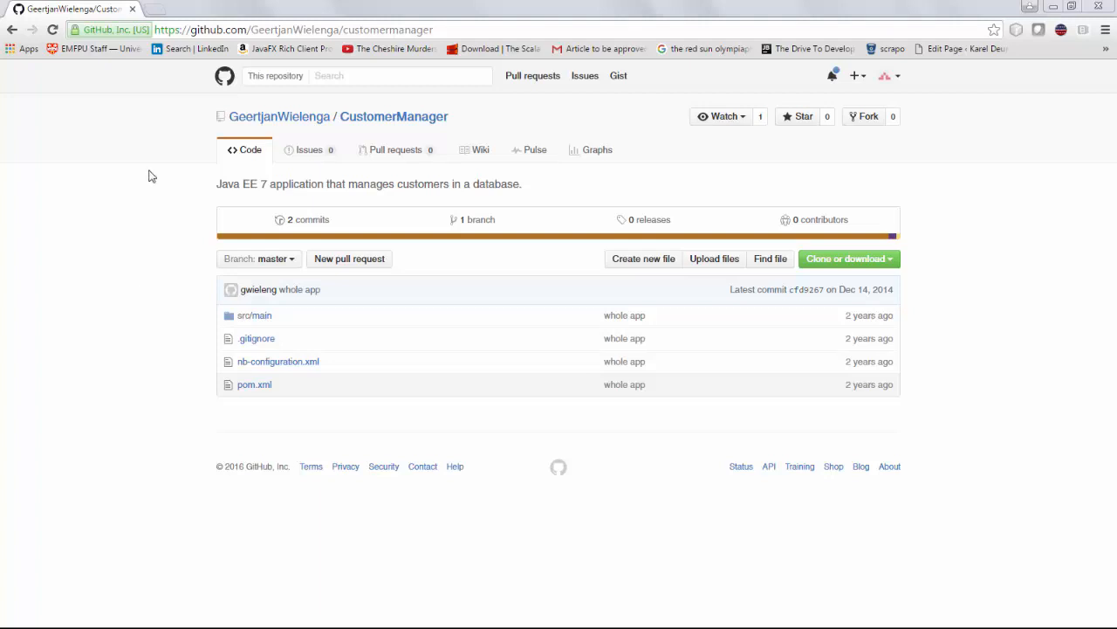
mouse_move(255, 384)
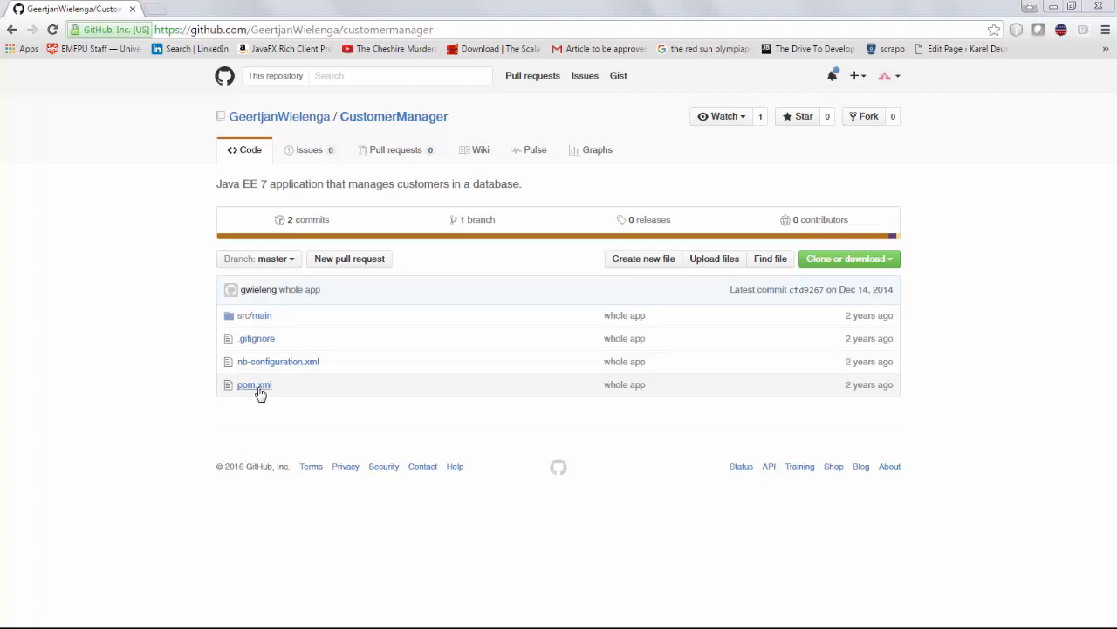
mouse_move(103, 209)
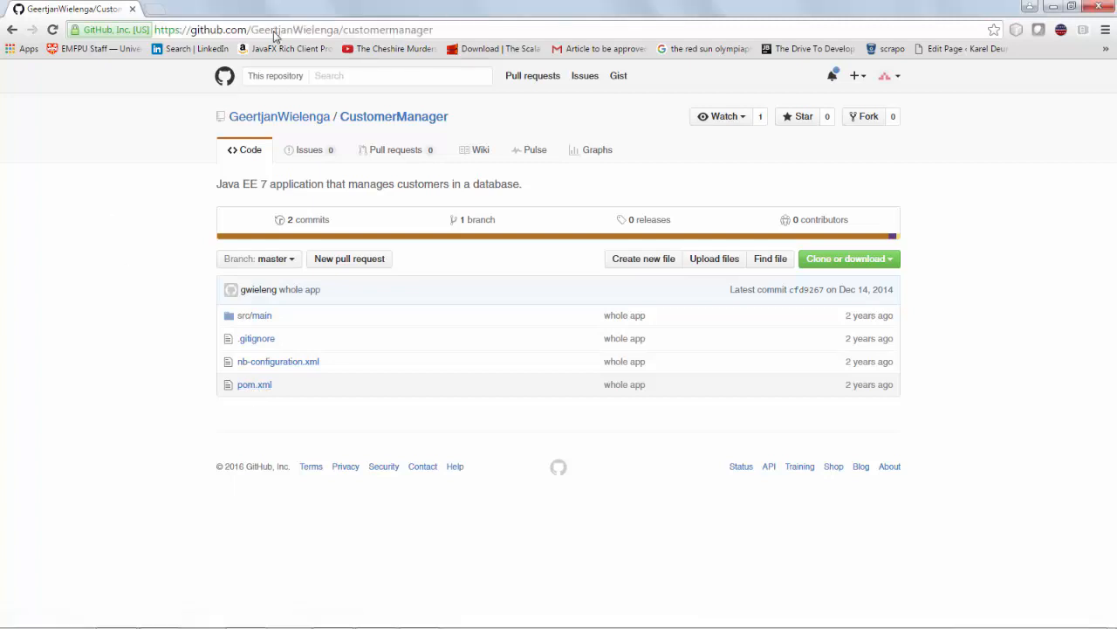
Copy the CustomerManager repository's HTTPS clone URL from its Clone or download menu.
left_click(294, 28)
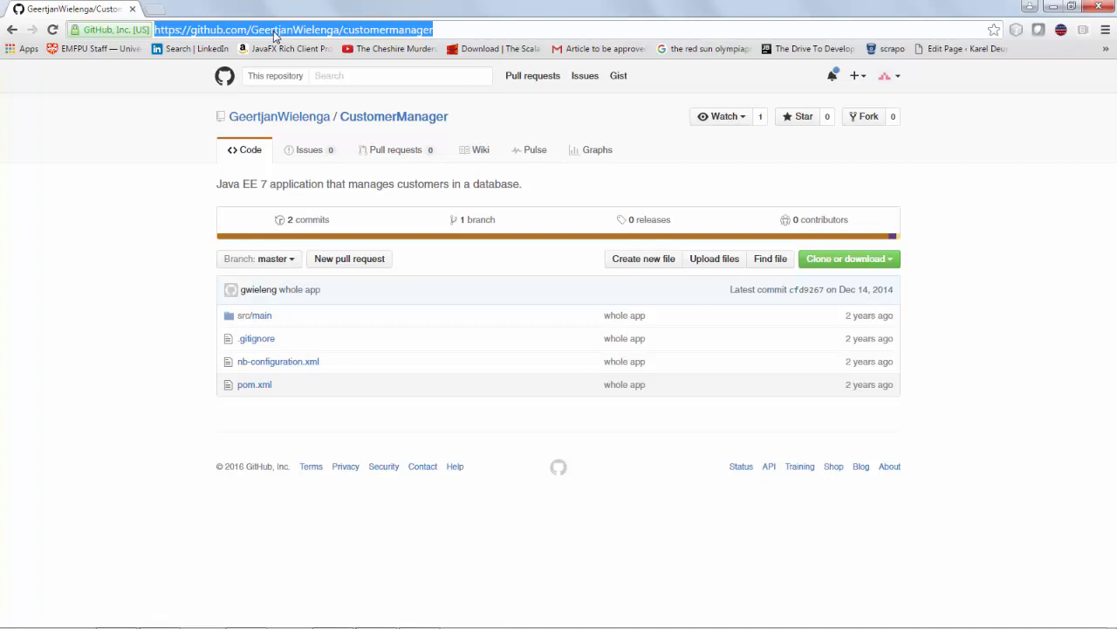
mouse_move(836, 258)
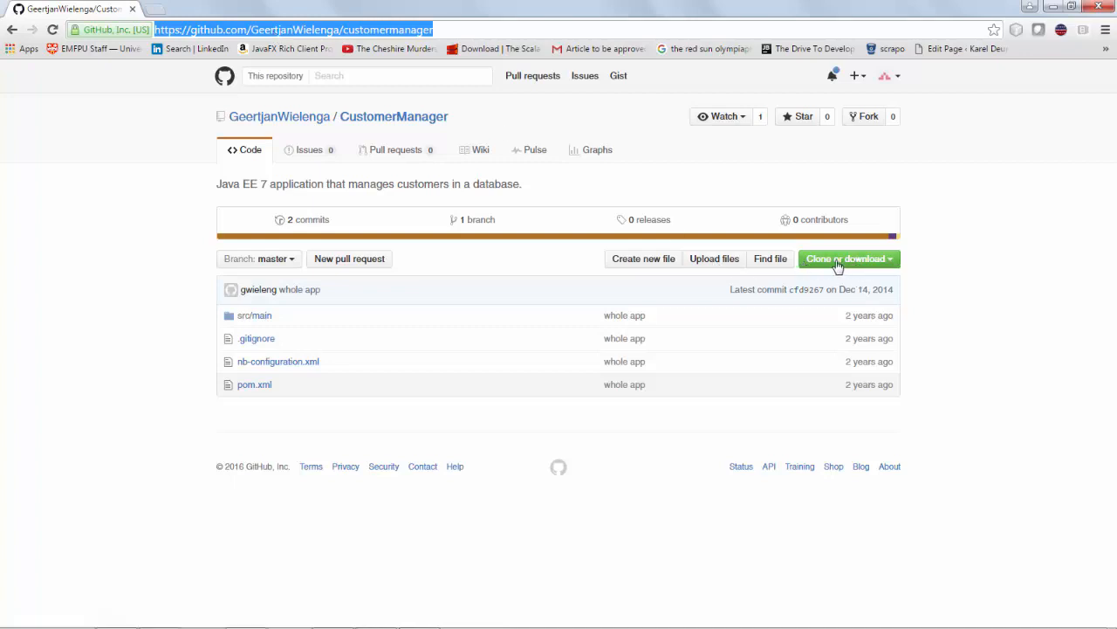
left_click(845, 259)
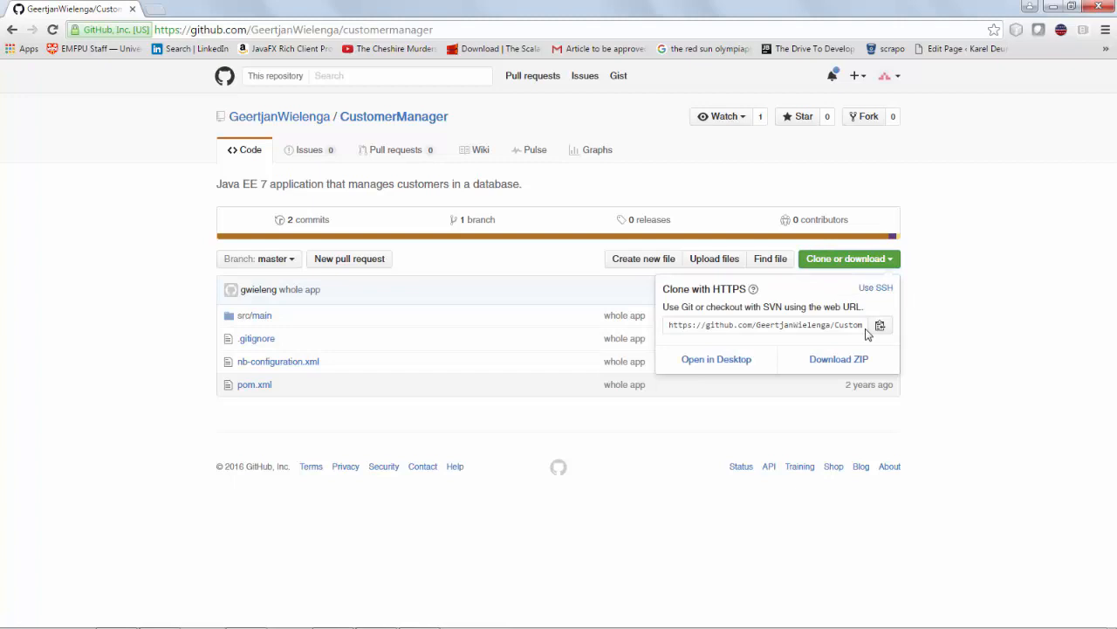
mouse_move(707, 332)
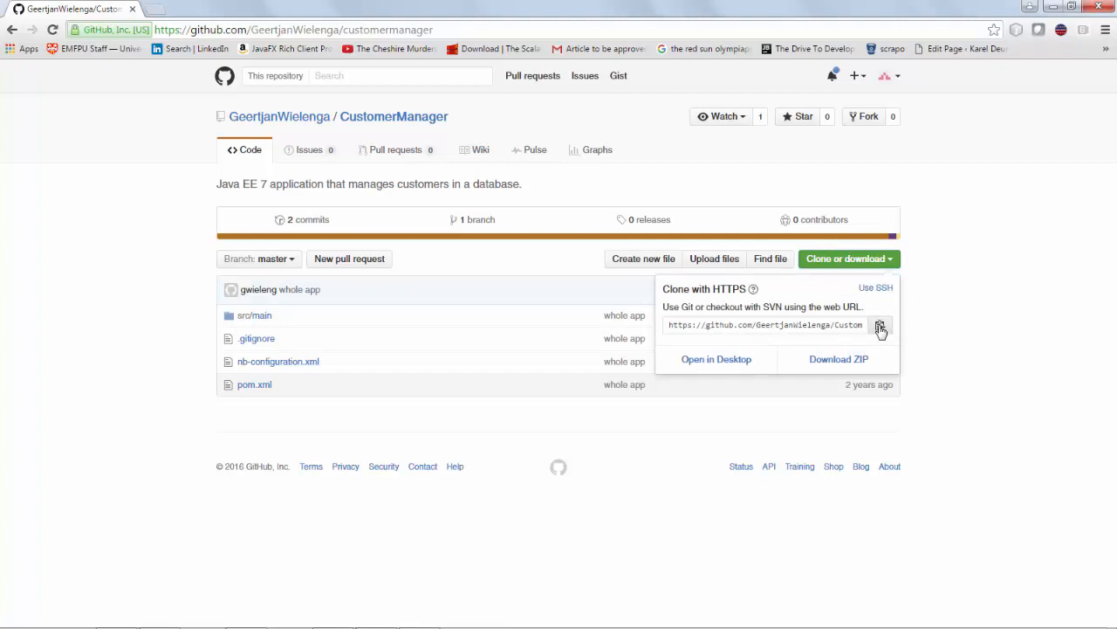
mouse_move(880, 323)
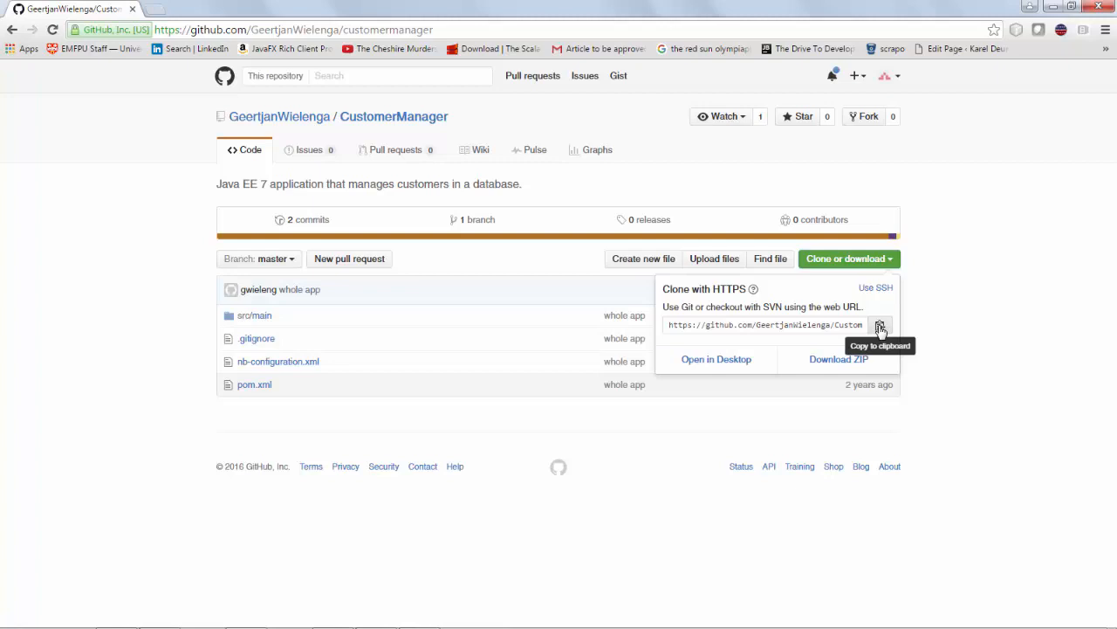
left_click(880, 325)
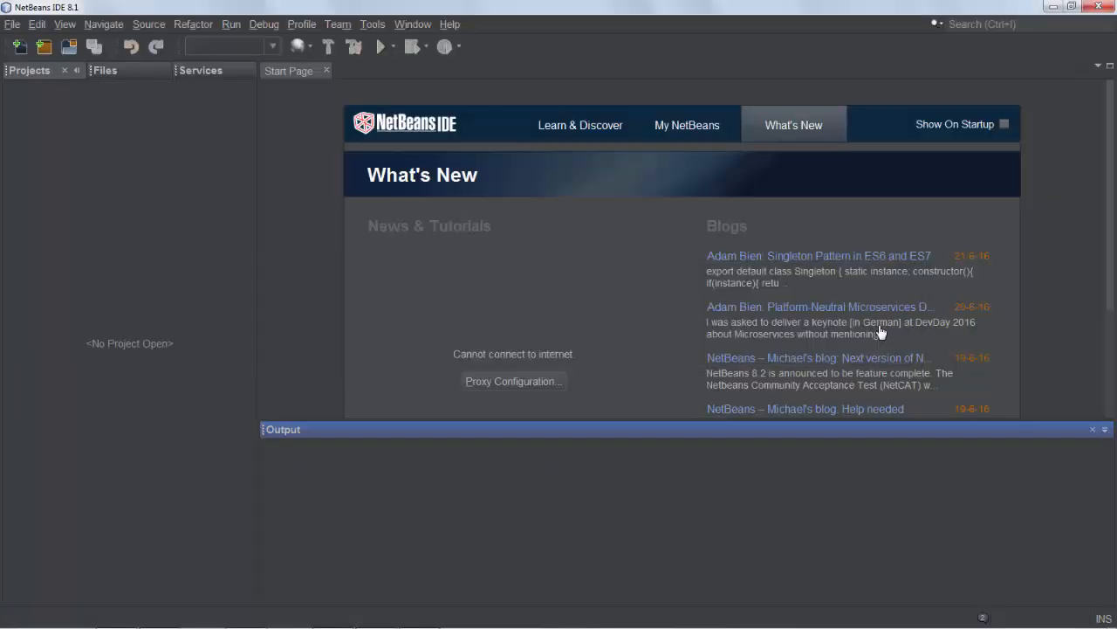
Clone the CustomerManager Git repository's master branch via Team > Git > Clone into a local folder.
left_click(336, 24)
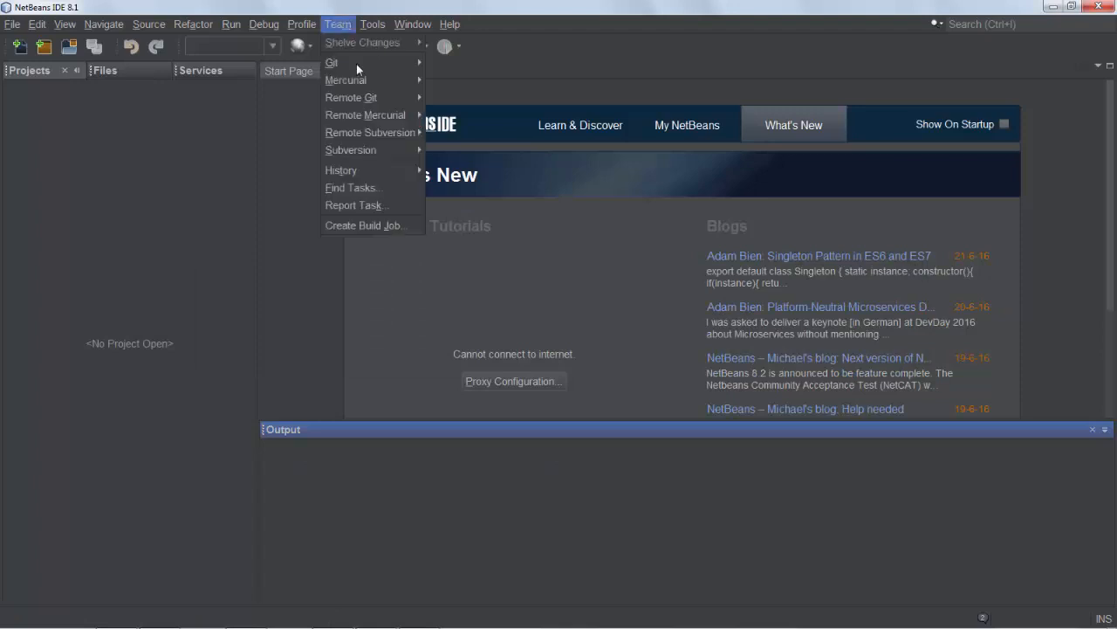
left_click(332, 63)
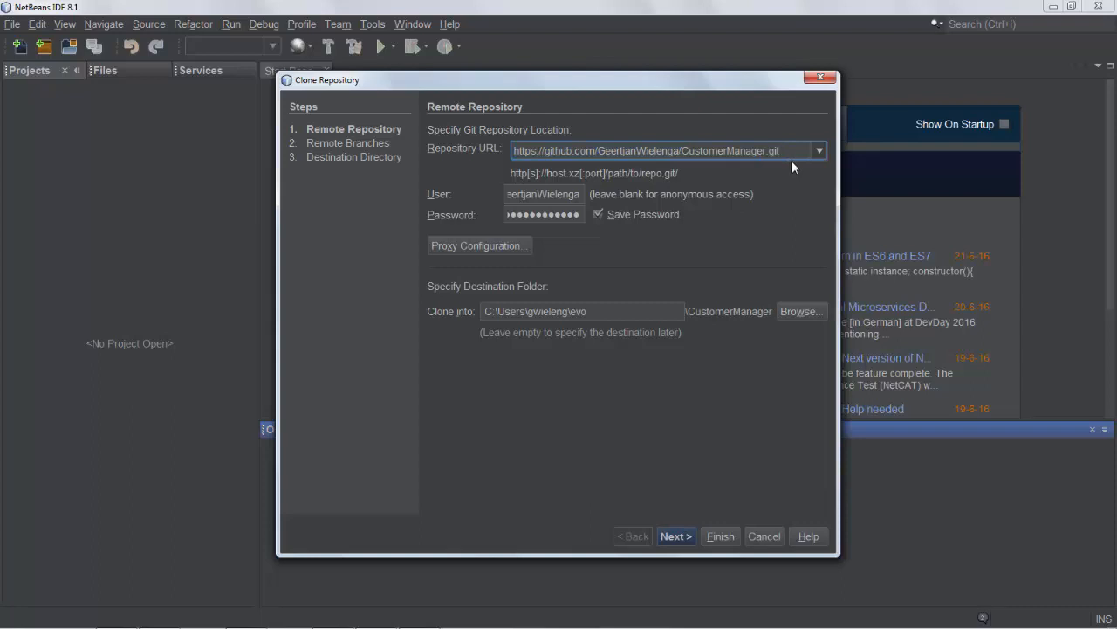
mouse_move(573, 227)
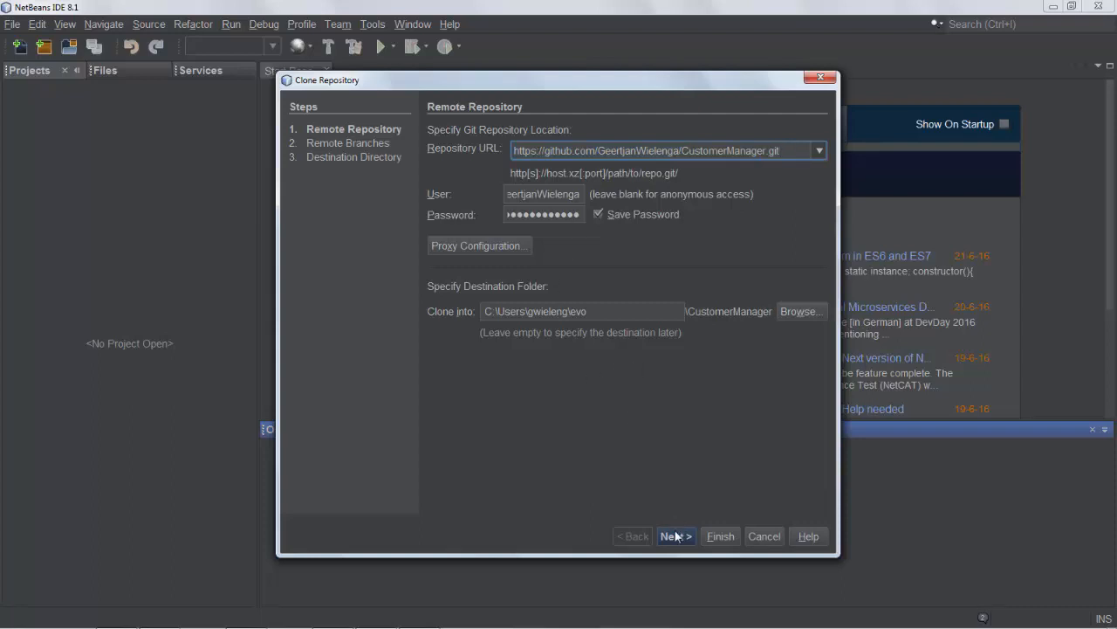
left_click(676, 536)
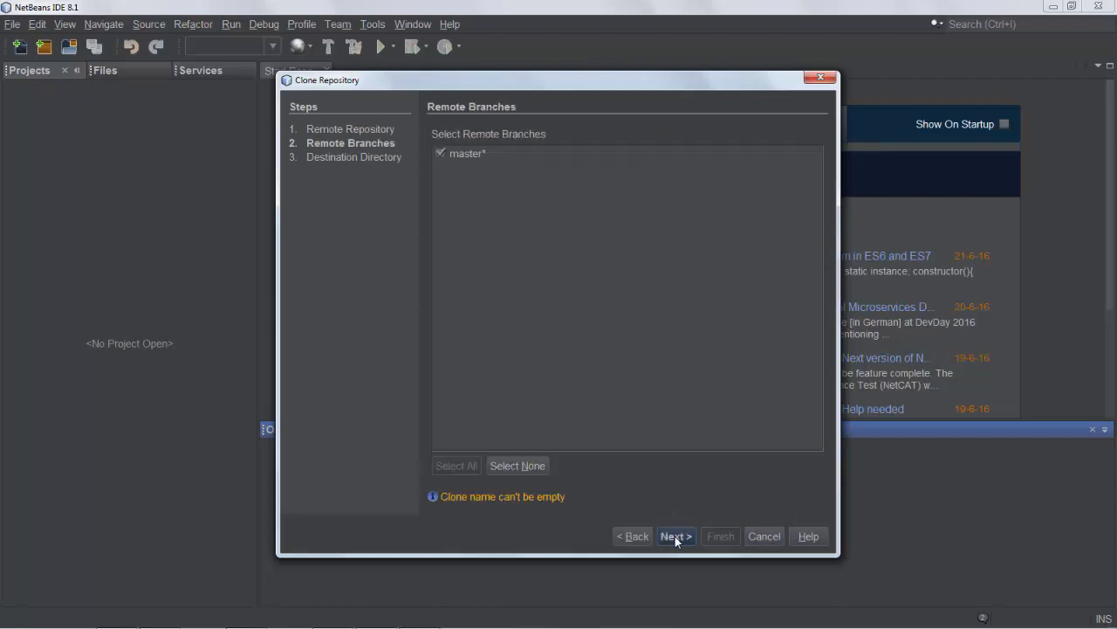
left_click(676, 534)
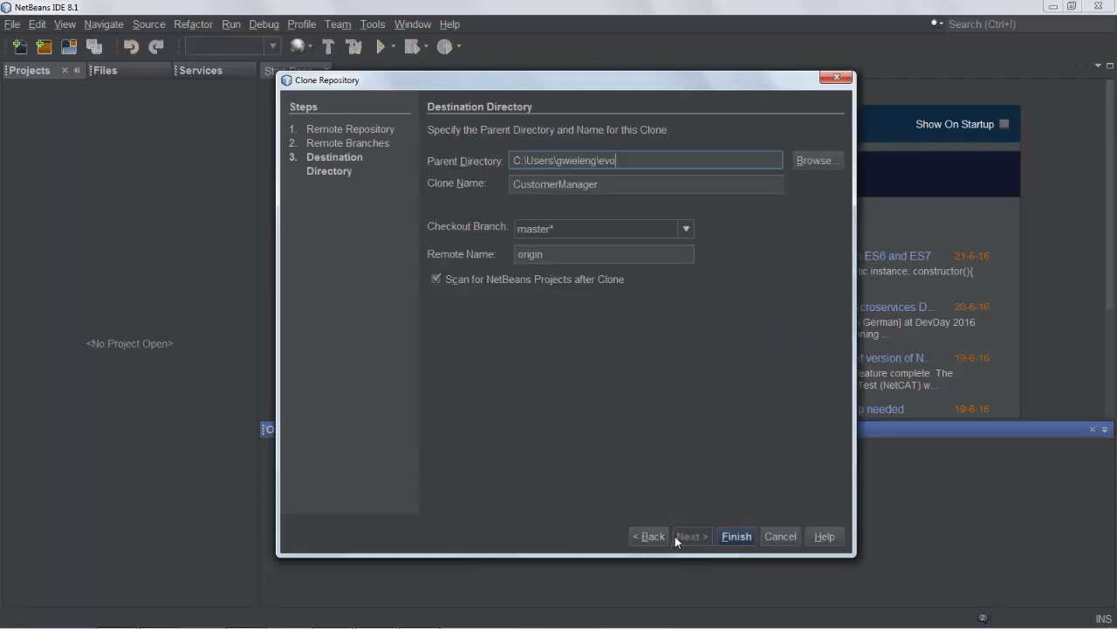
left_click(737, 534)
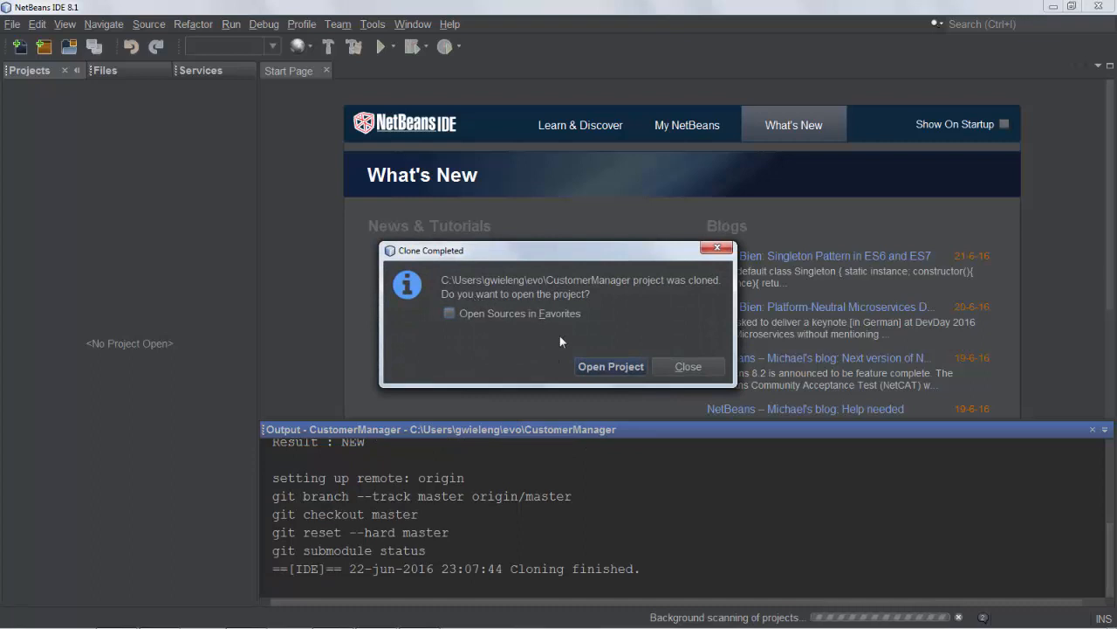
mouse_move(522, 323)
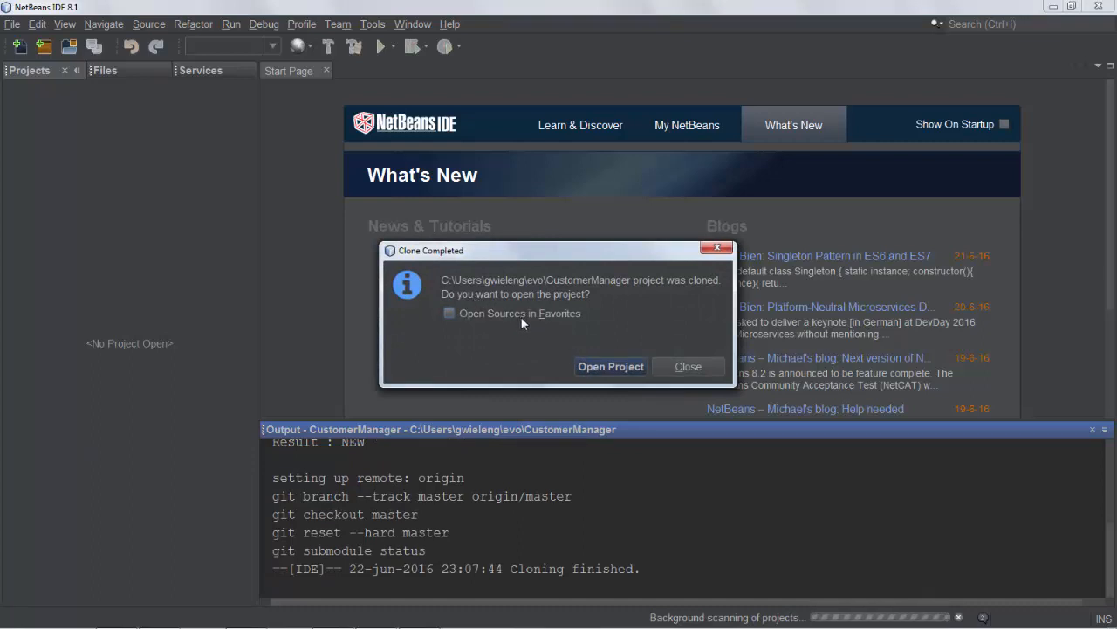
Open the cloned CustomerManager project and expand its src/main/java/com source tree.
left_click(450, 313)
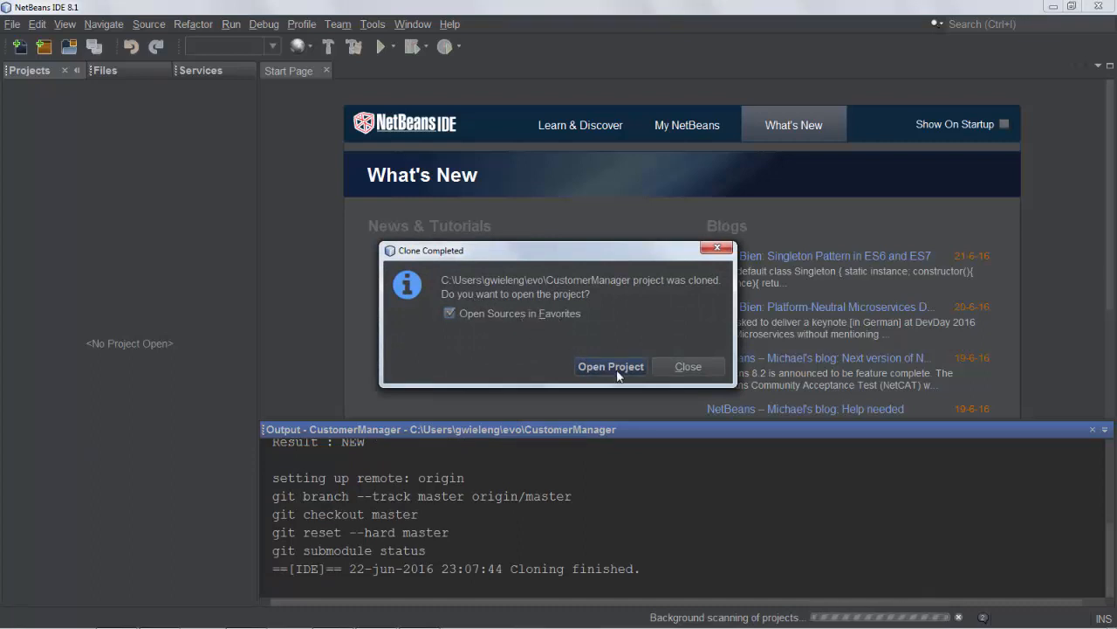
left_click(612, 367)
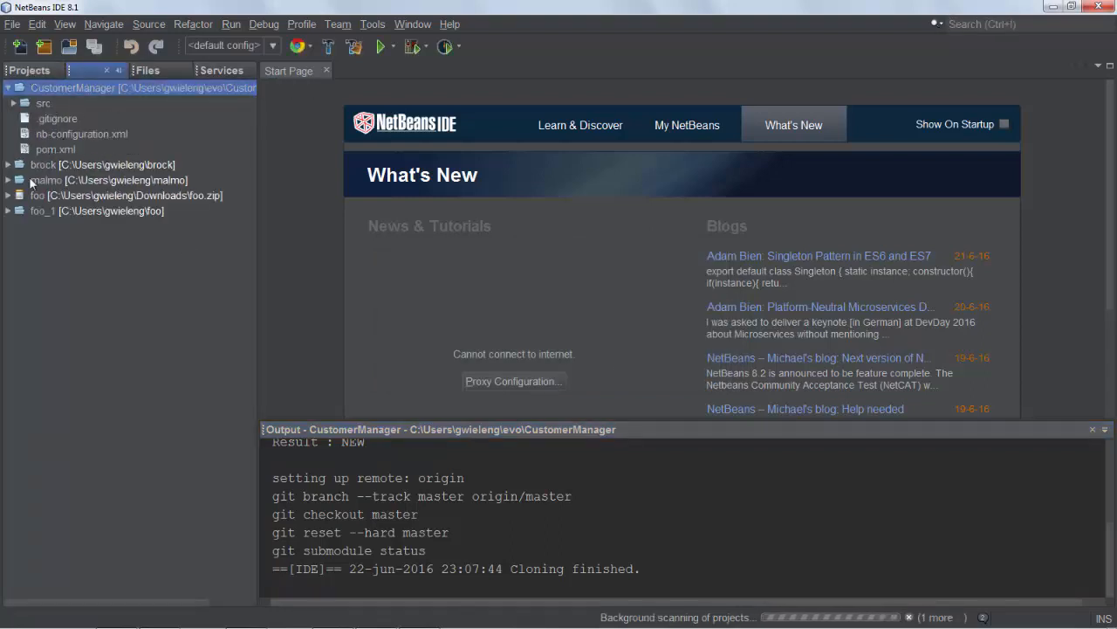
left_click(14, 103)
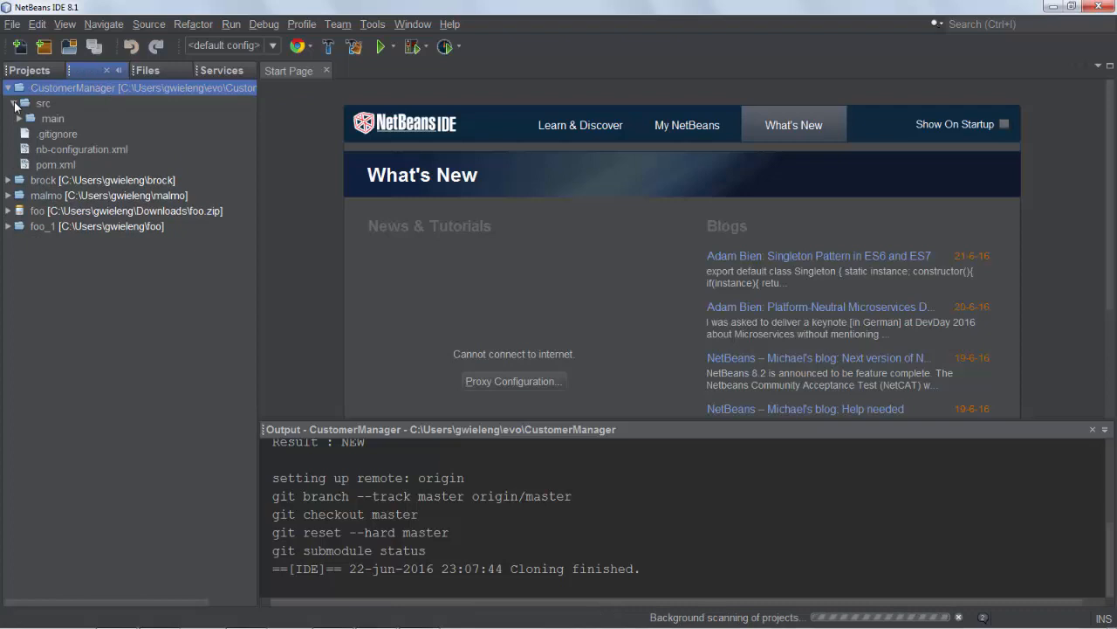
left_click(28, 119)
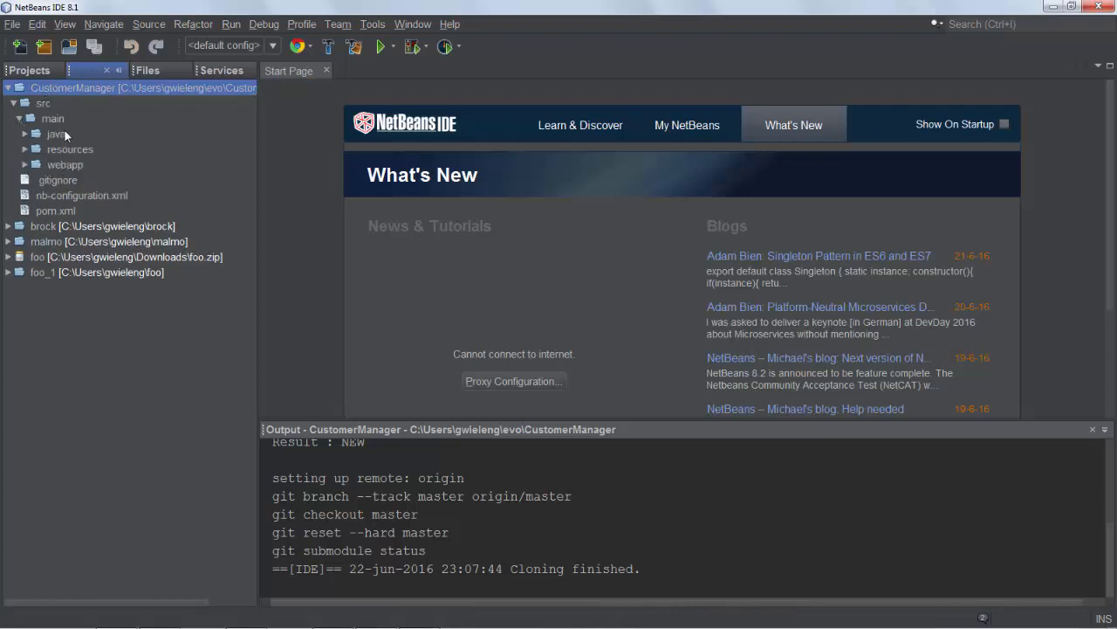
left_click(56, 133)
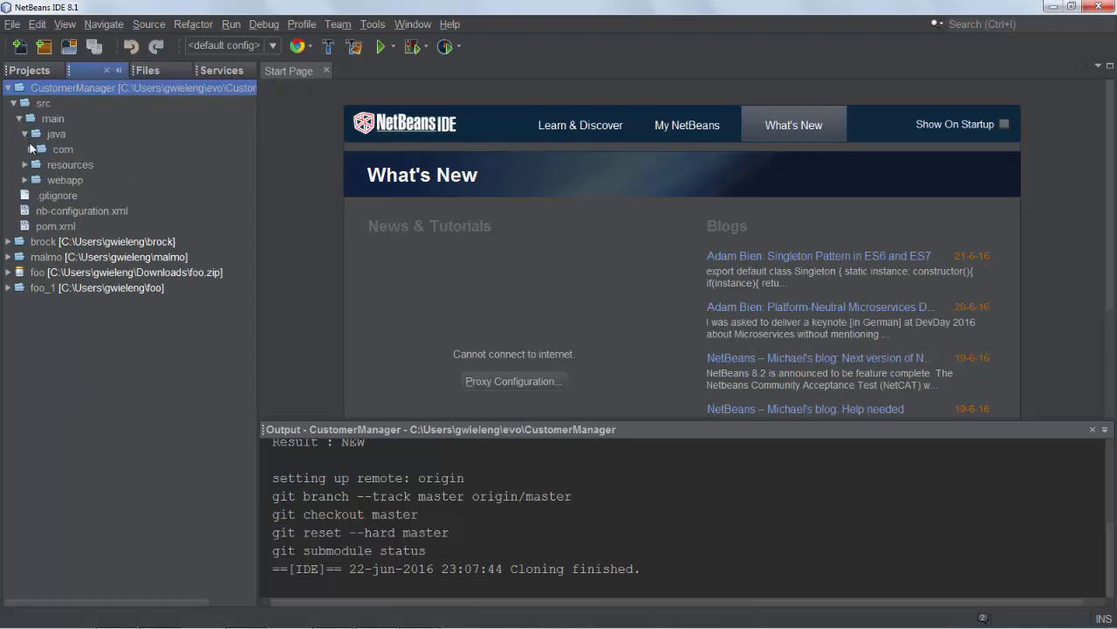
left_click(30, 151)
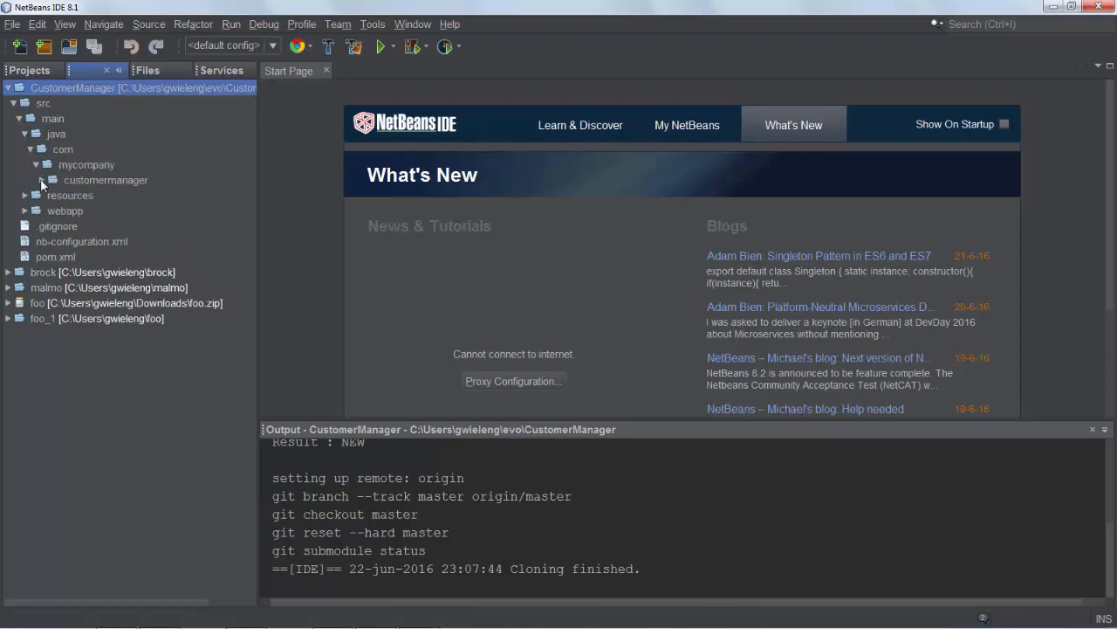
Expand CustomerManager's Web Pages and Project Files, then show pom.xml in the editor.
left_click(94, 70)
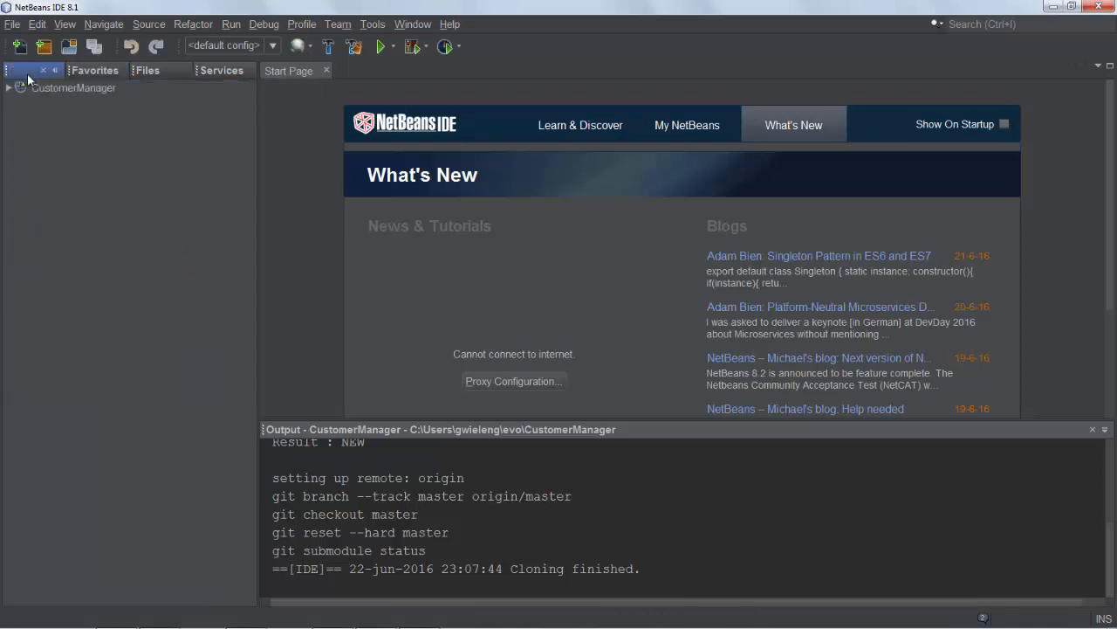
left_click(9, 87)
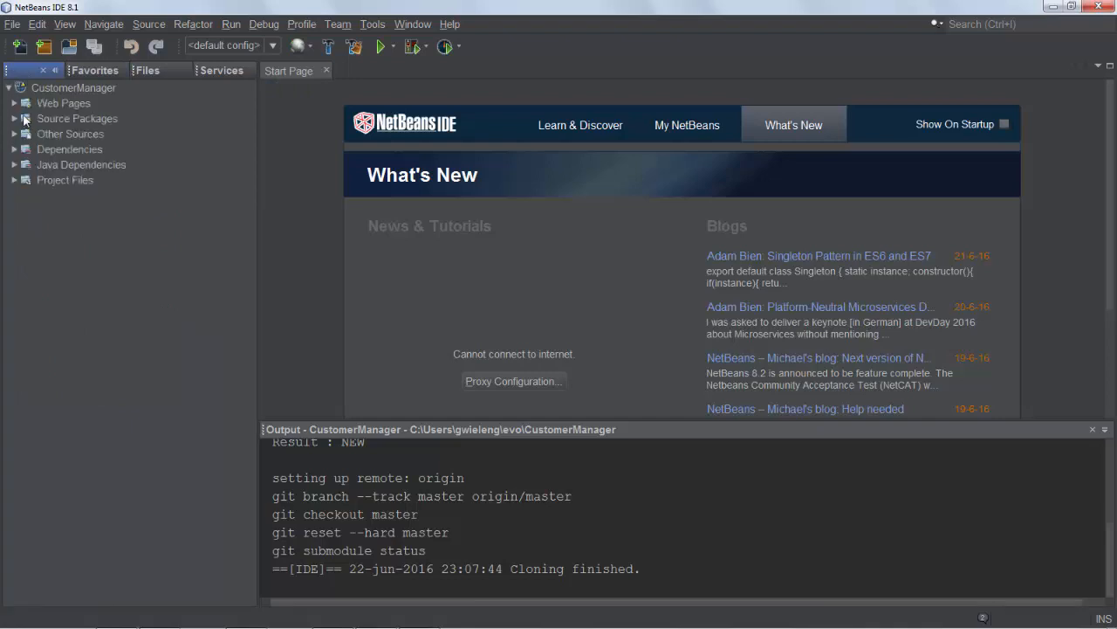
left_click(14, 103)
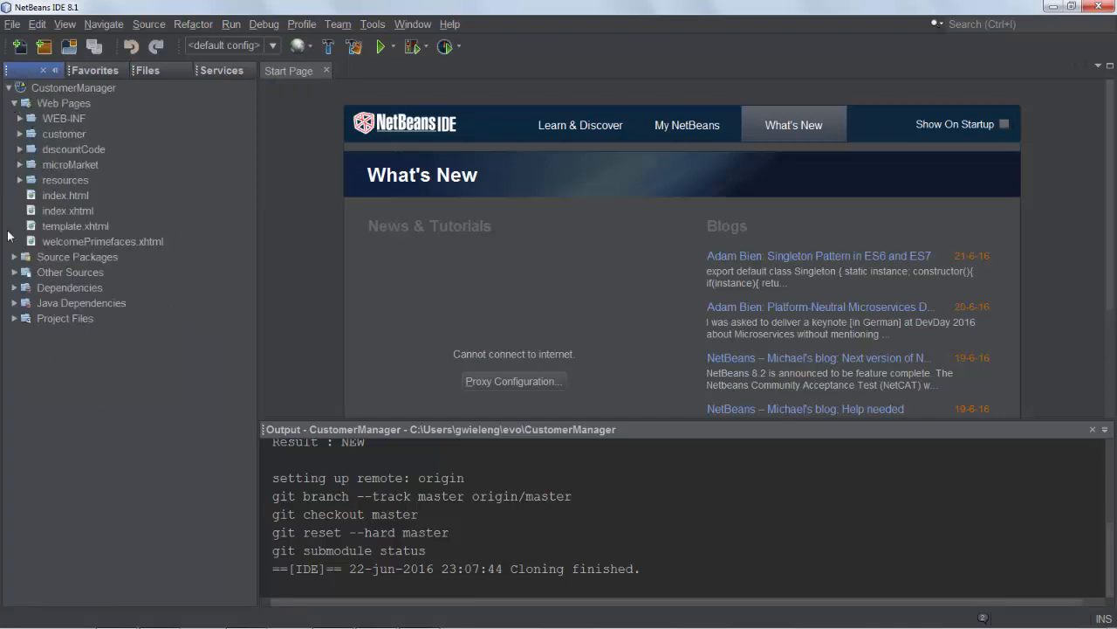
left_click(14, 318)
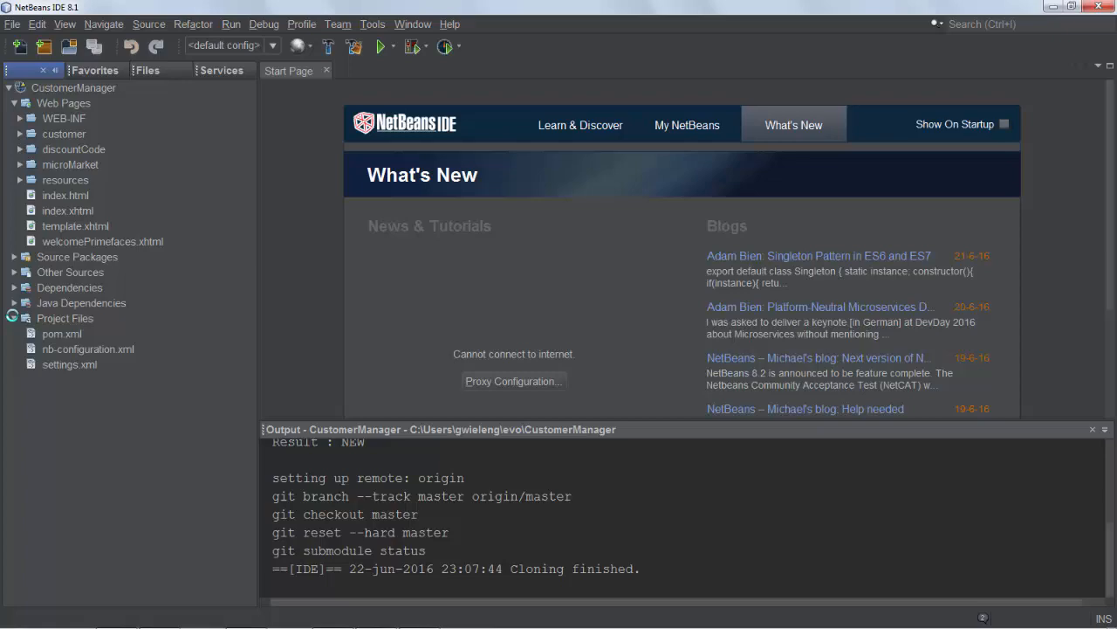
double_click(61, 334)
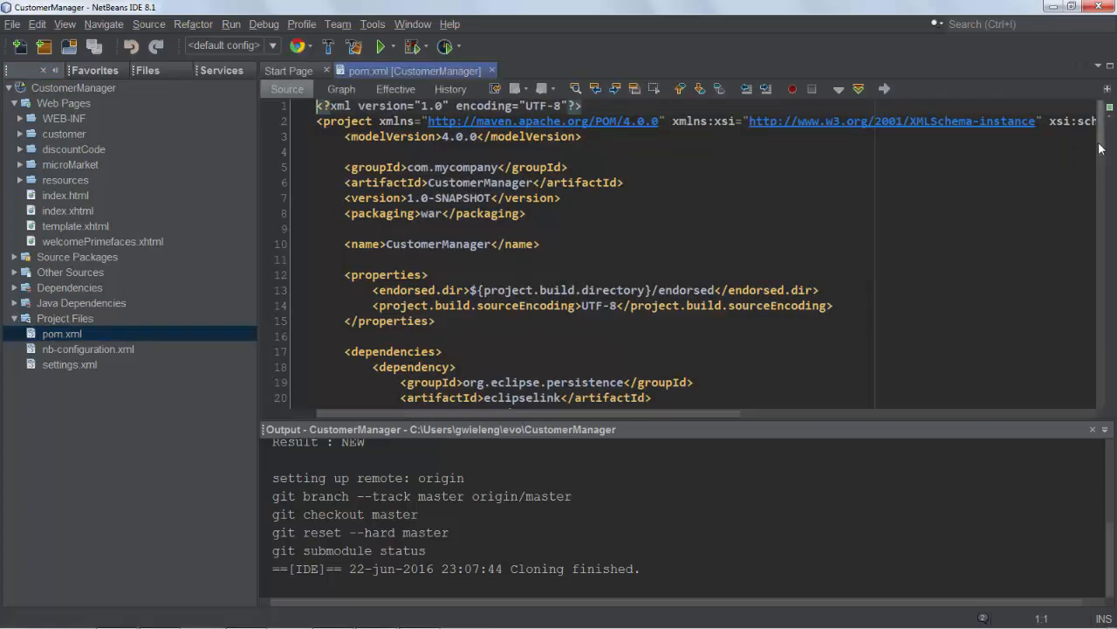
Review pom.xml's dependencies and build CustomerManager so Maven downloads them.
scroll("down", 3)
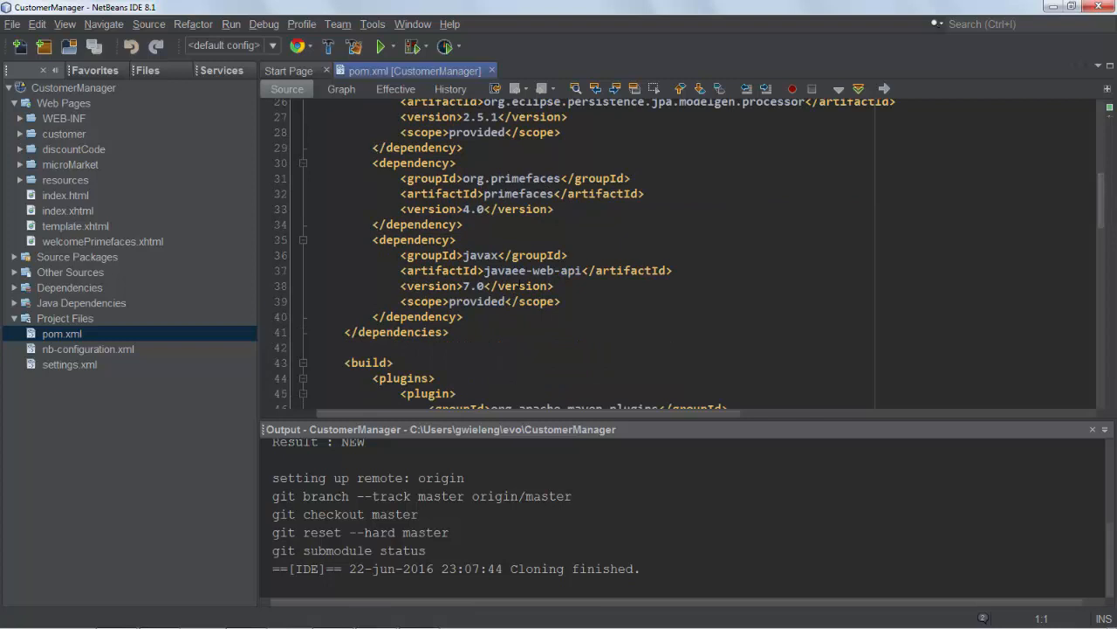
left_click(14, 286)
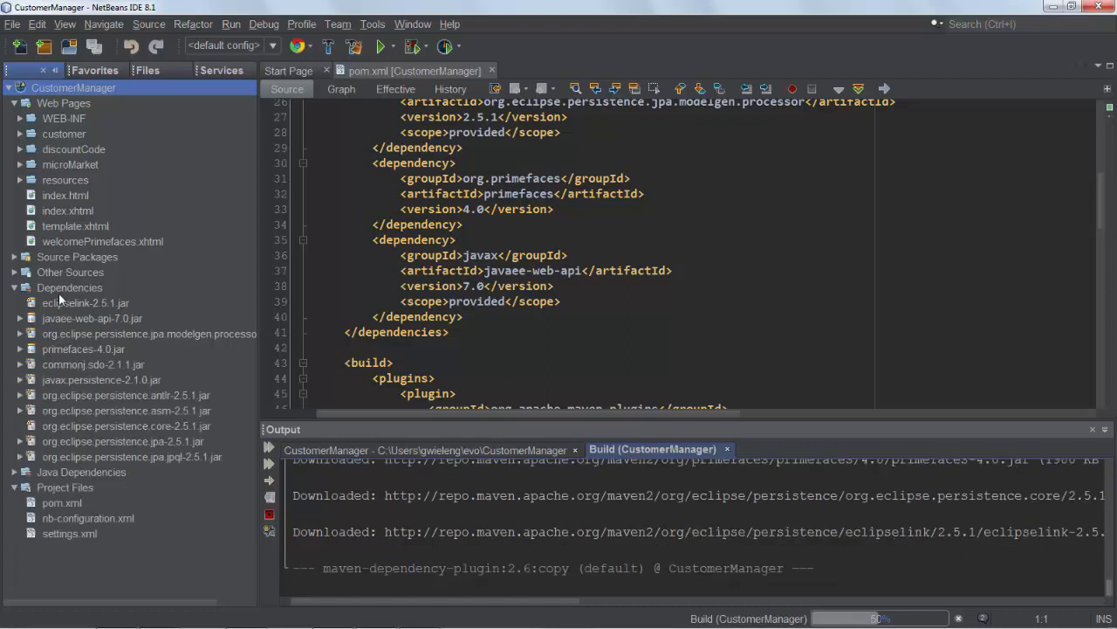
left_click(19, 287)
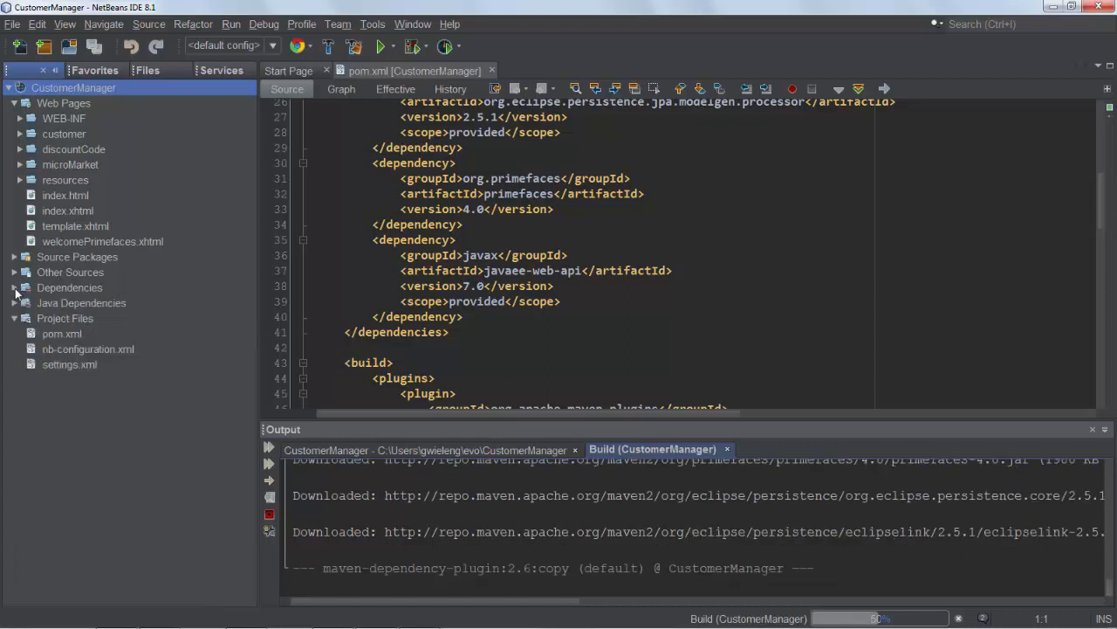
right_click(73, 87)
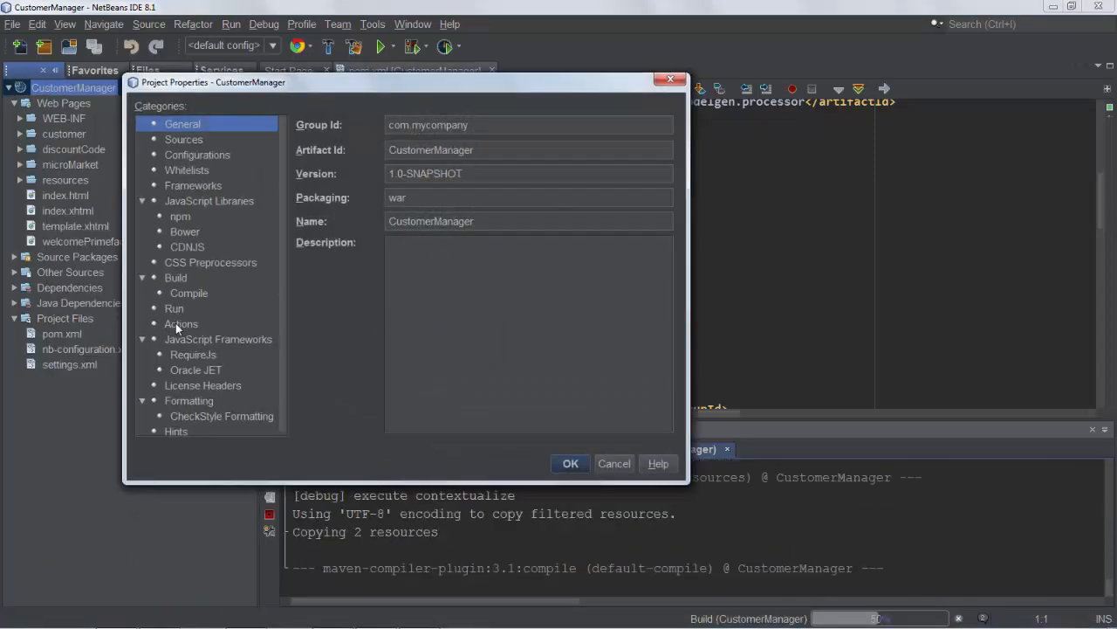
Review the Clean and Build project goals under Project Properties > Actions, then close the properties.
left_click(181, 323)
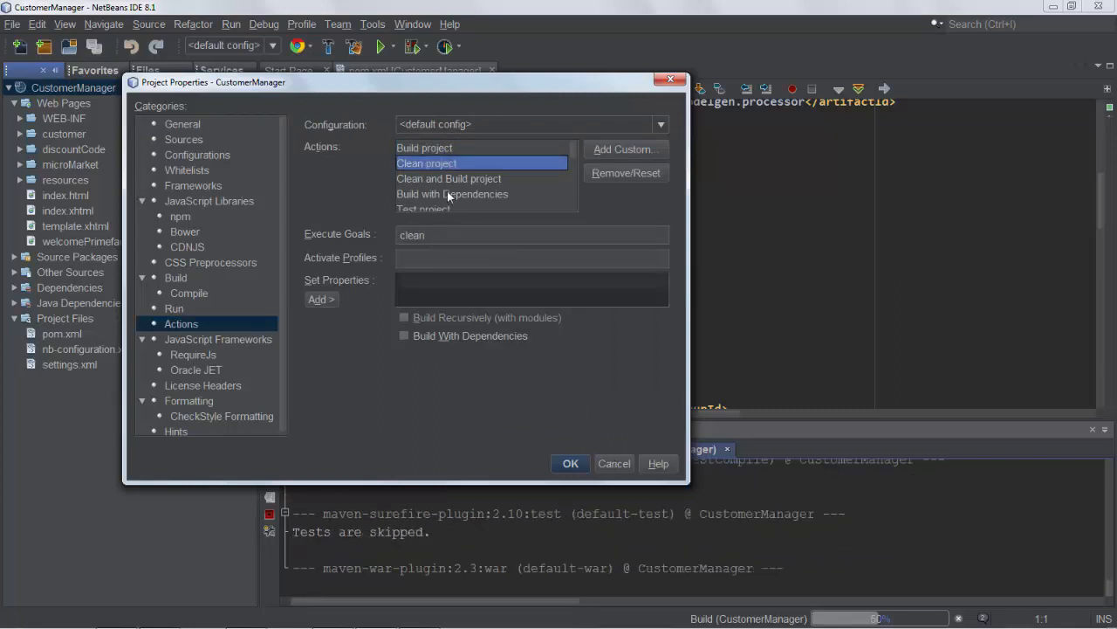
left_click(447, 179)
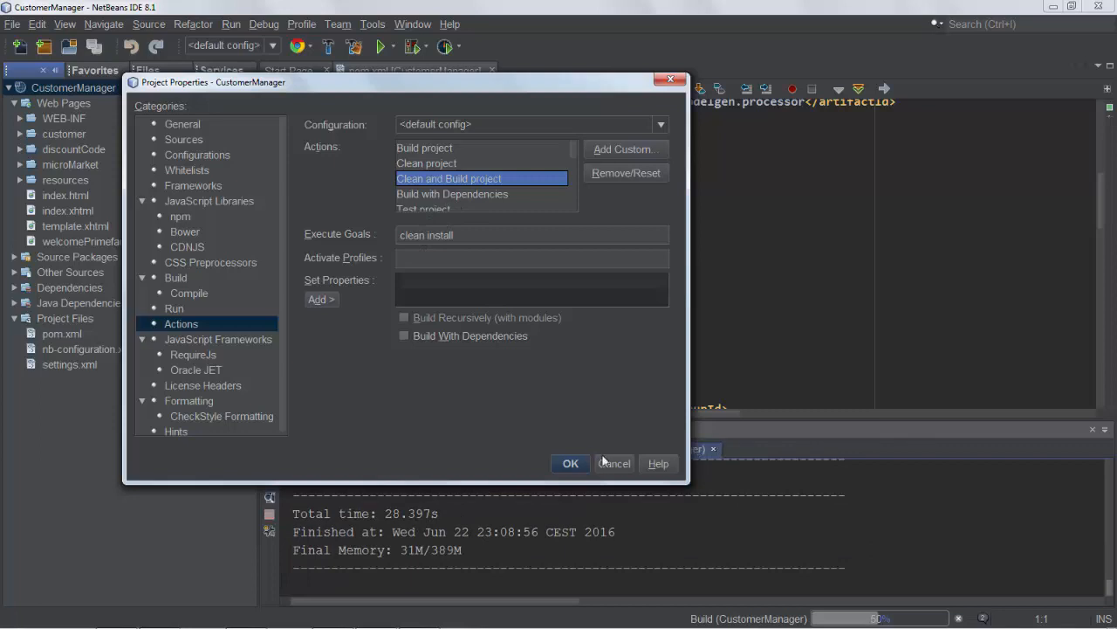
left_click(570, 462)
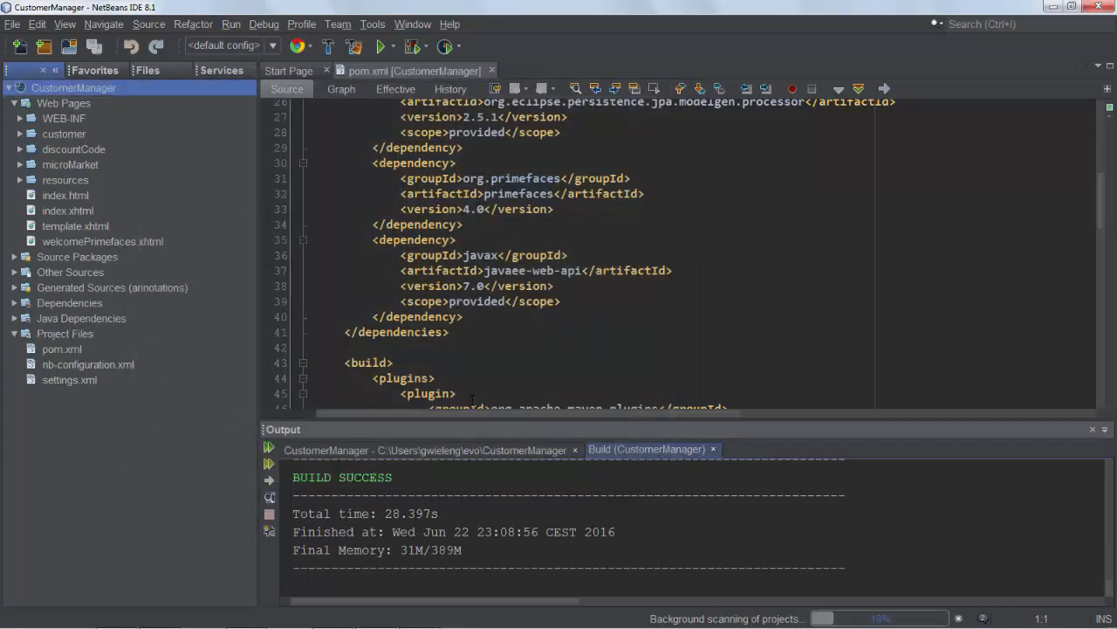
left_click(62, 349)
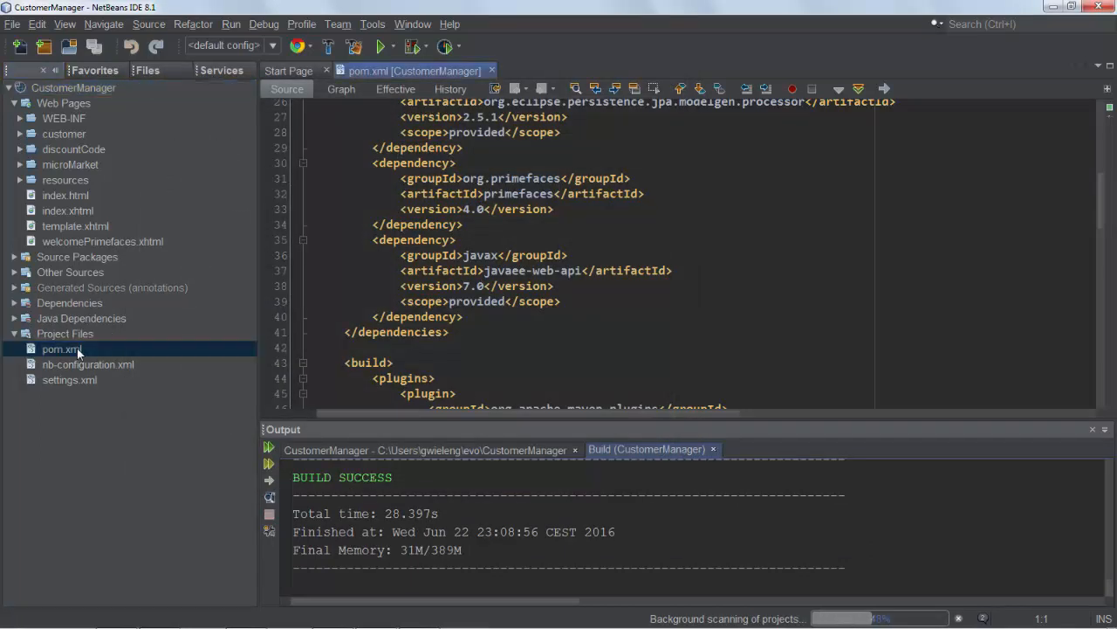
Show pom.xml's dependency Graph view and apply Layout to tidy its nodes.
left_click(342, 89)
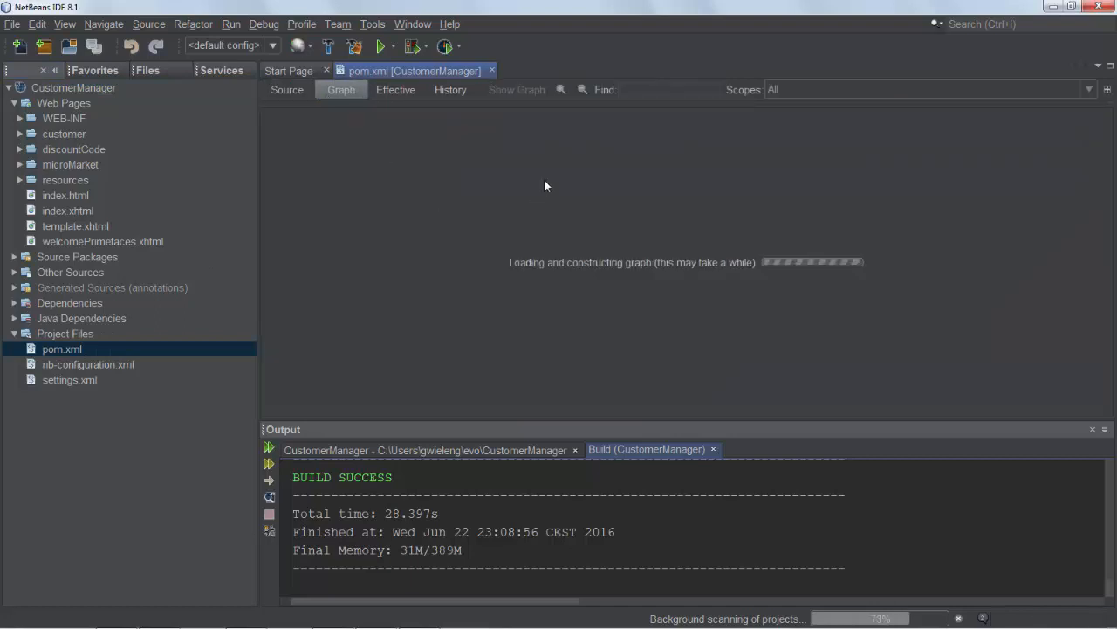
right_click(545, 186)
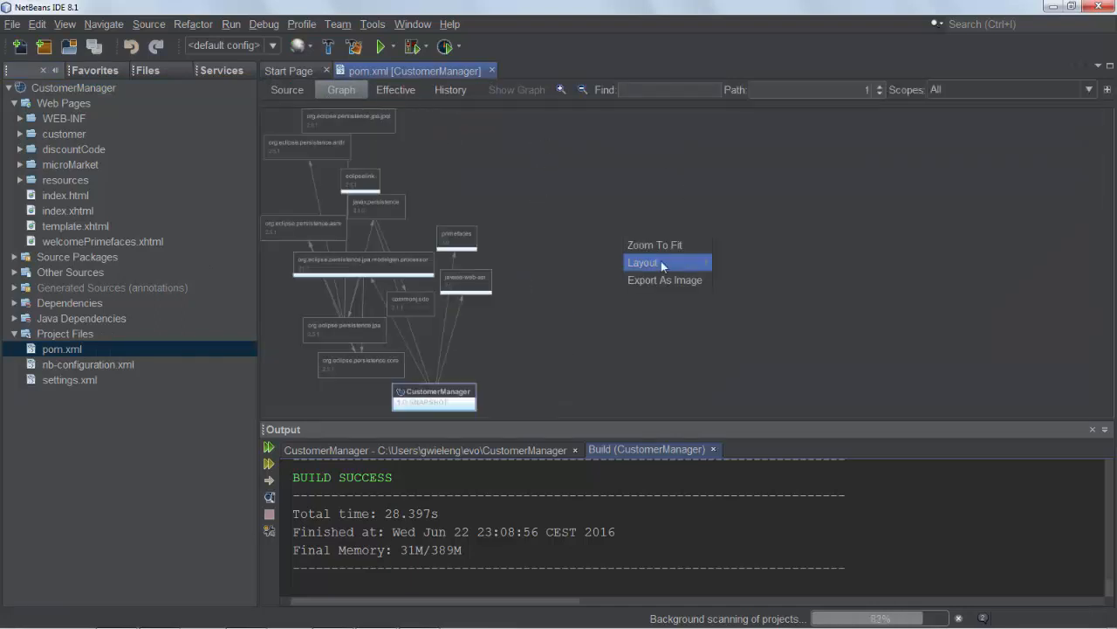
left_click(642, 262)
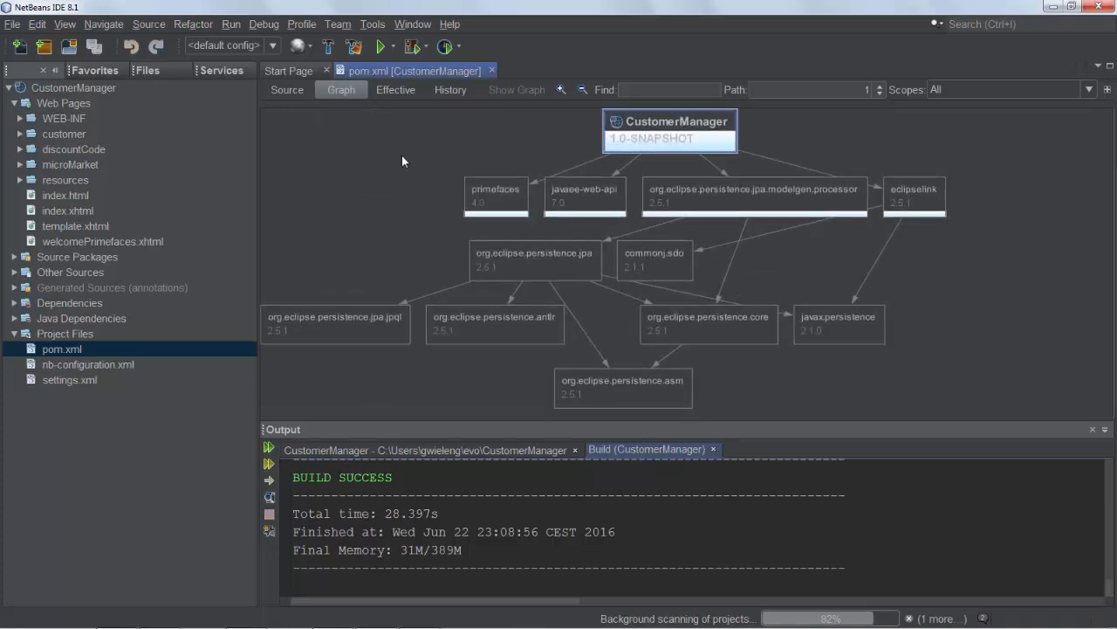
mouse_move(288, 166)
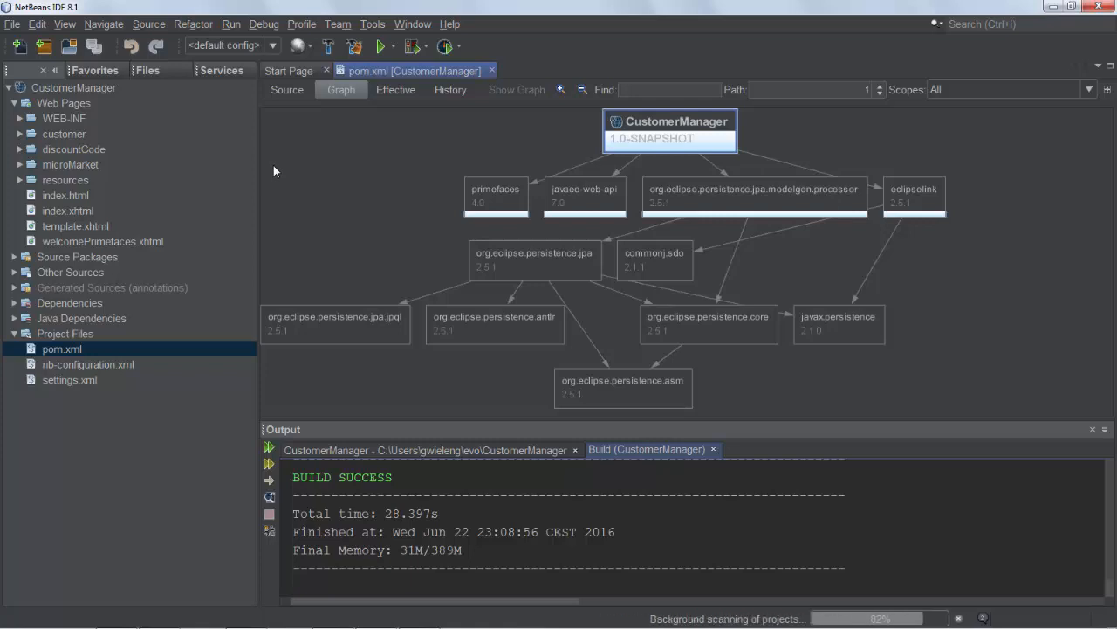
mouse_move(147, 70)
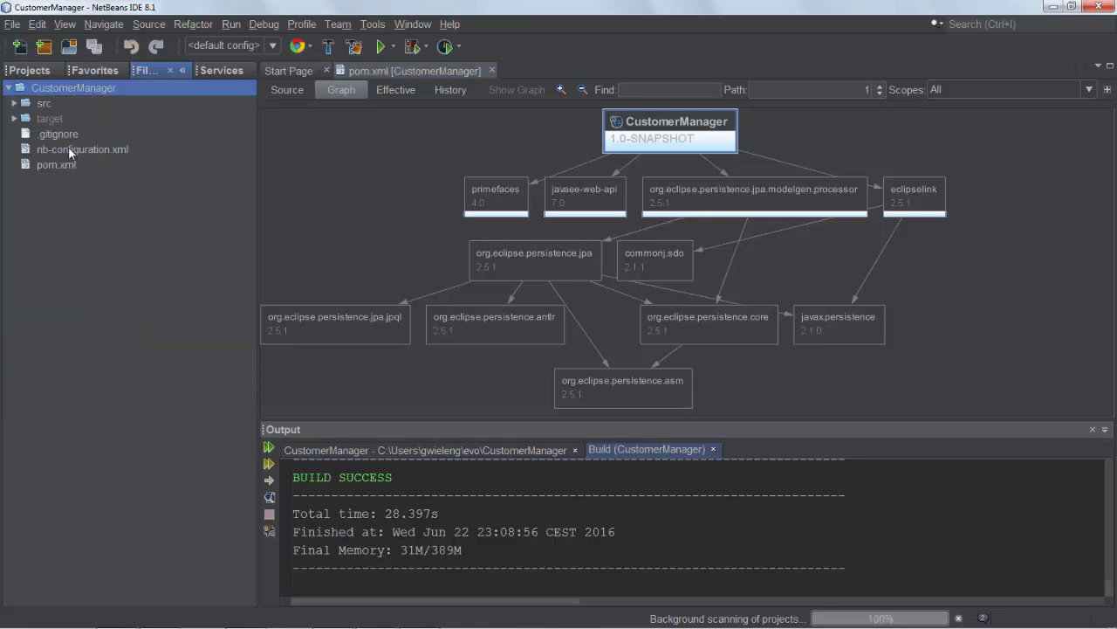
Read through nb-configuration.xml from the Files tab, then return to the Projects view.
double_click(82, 149)
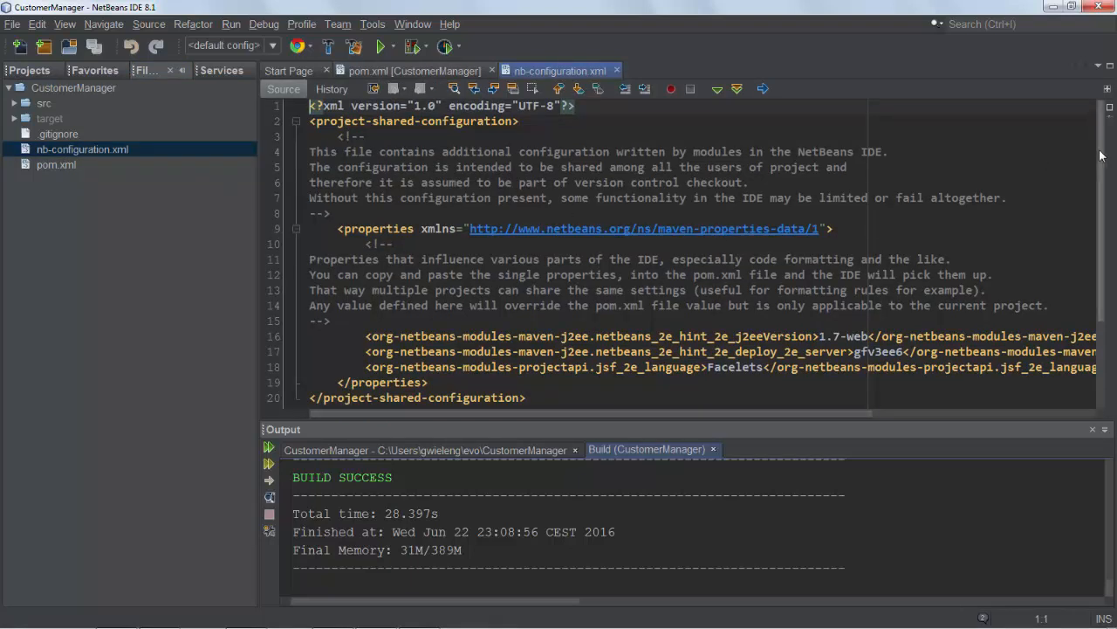
scroll("down", 3)
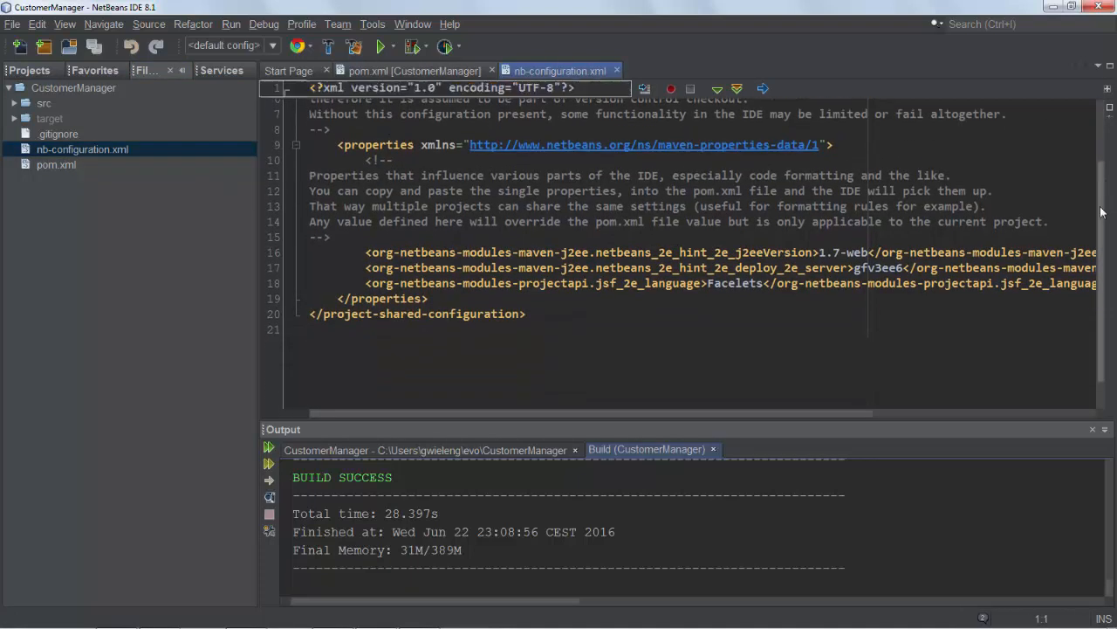
scroll("up", 3)
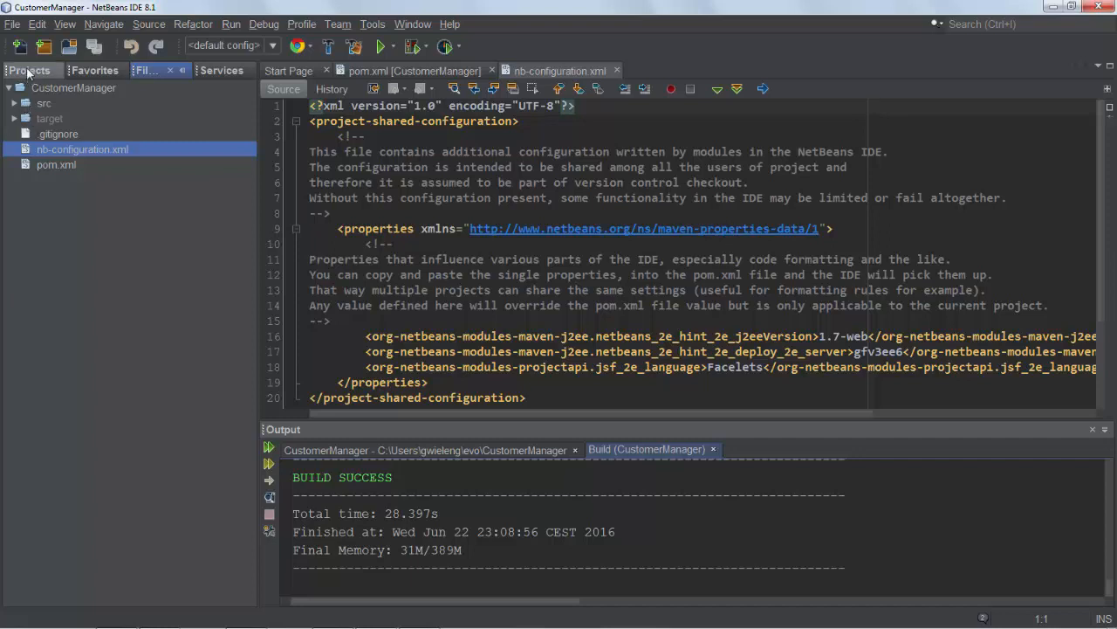
left_click(31, 70)
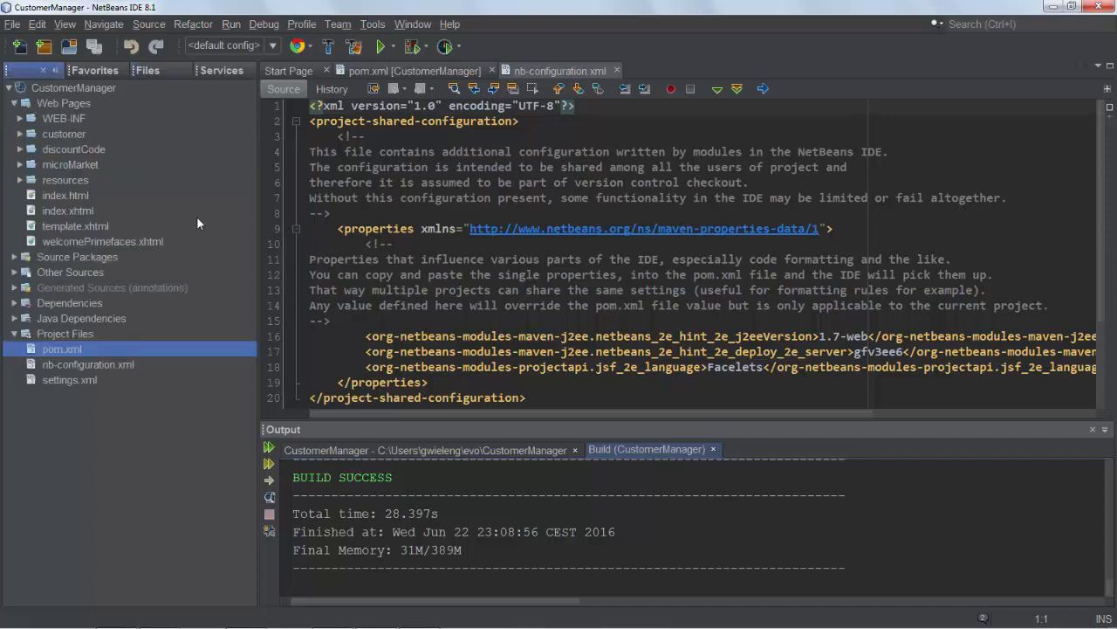